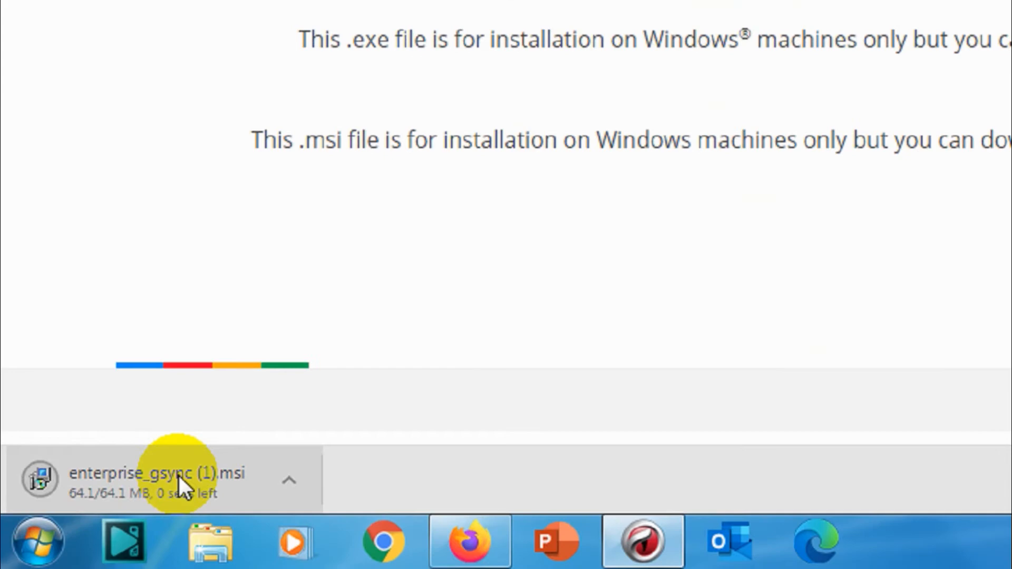
- Run the downloaded enterprise_gsync (1).msi installer from Chrome's download bar
click(158, 479)
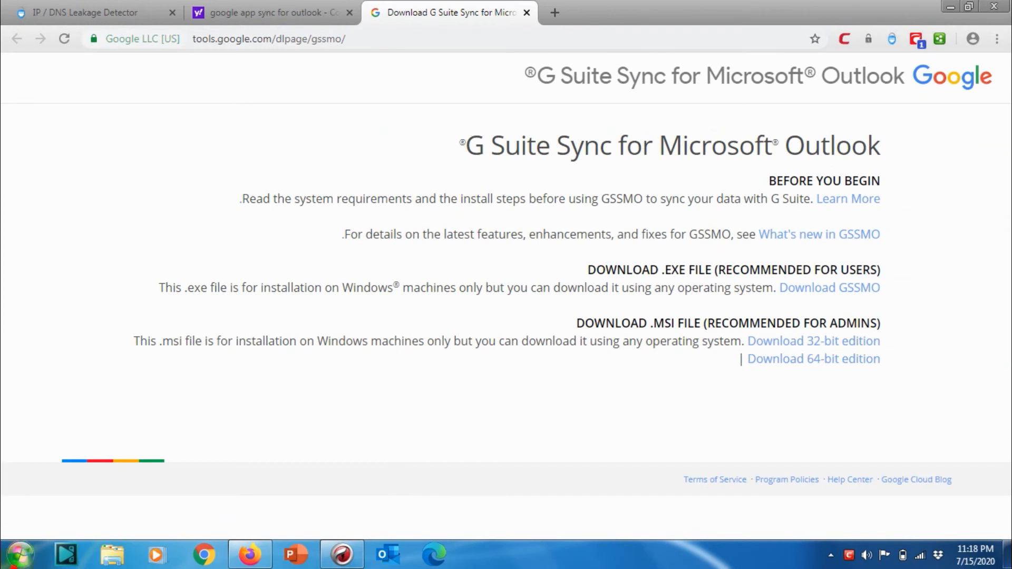
- Launch G Suite Sync from Start > All Programs and focus the sign-in Email address box
click(15, 555)
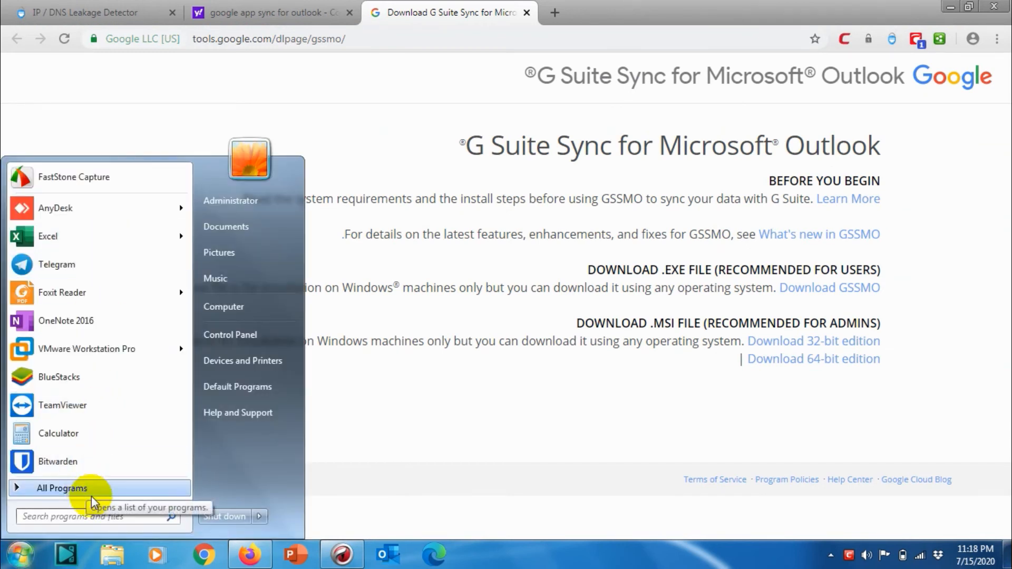
click(61, 488)
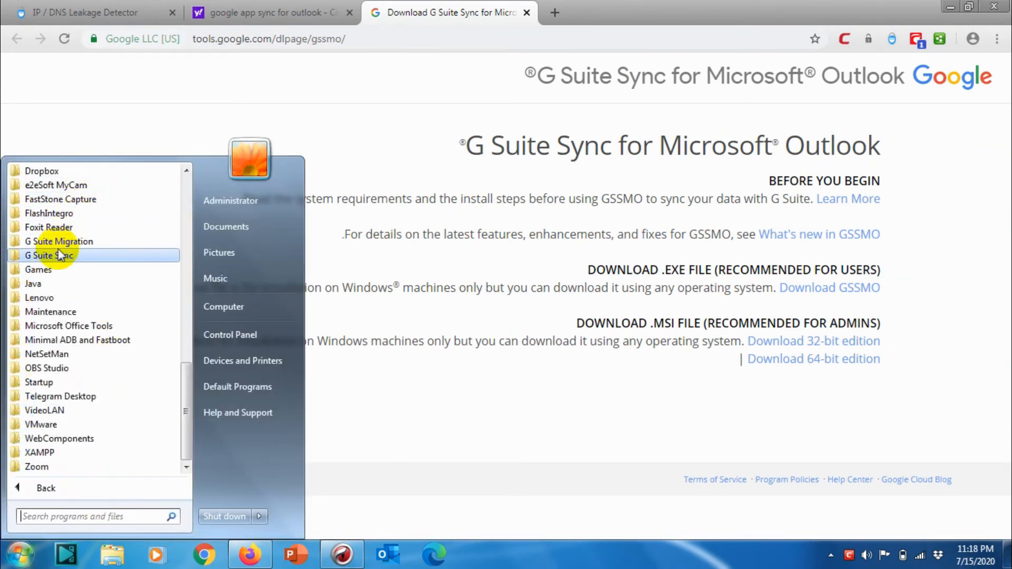
click(46, 255)
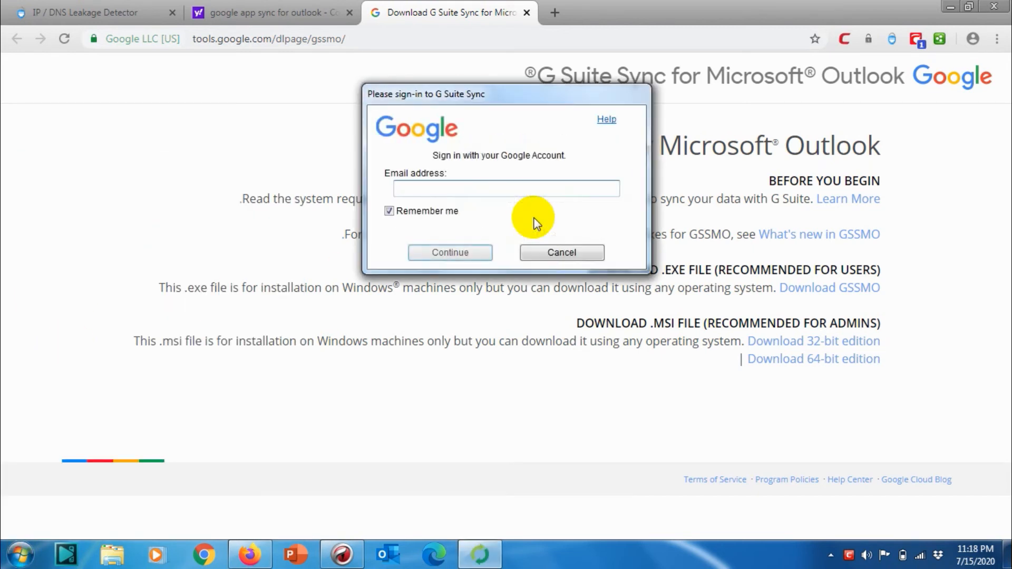
click(505, 188)
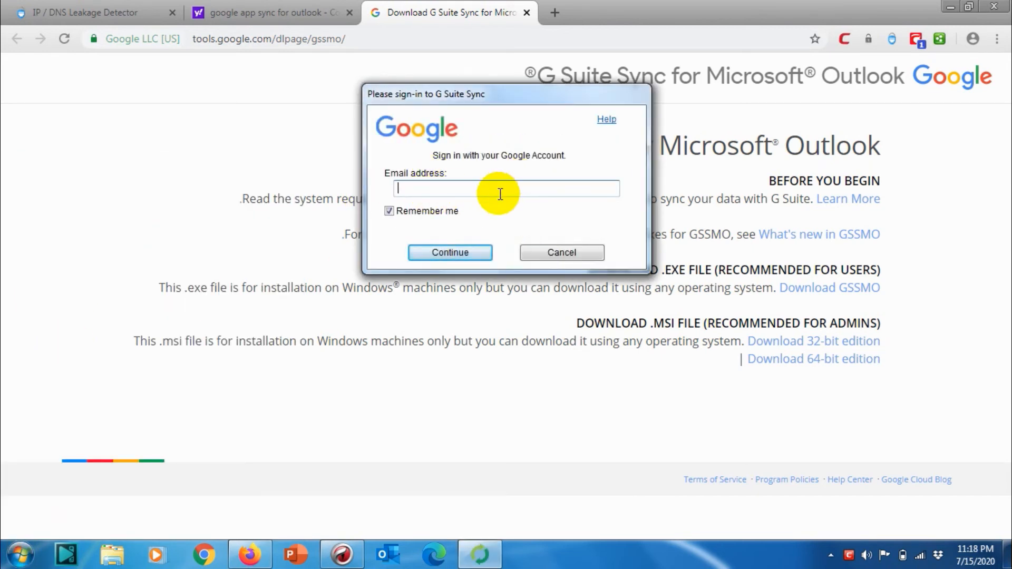